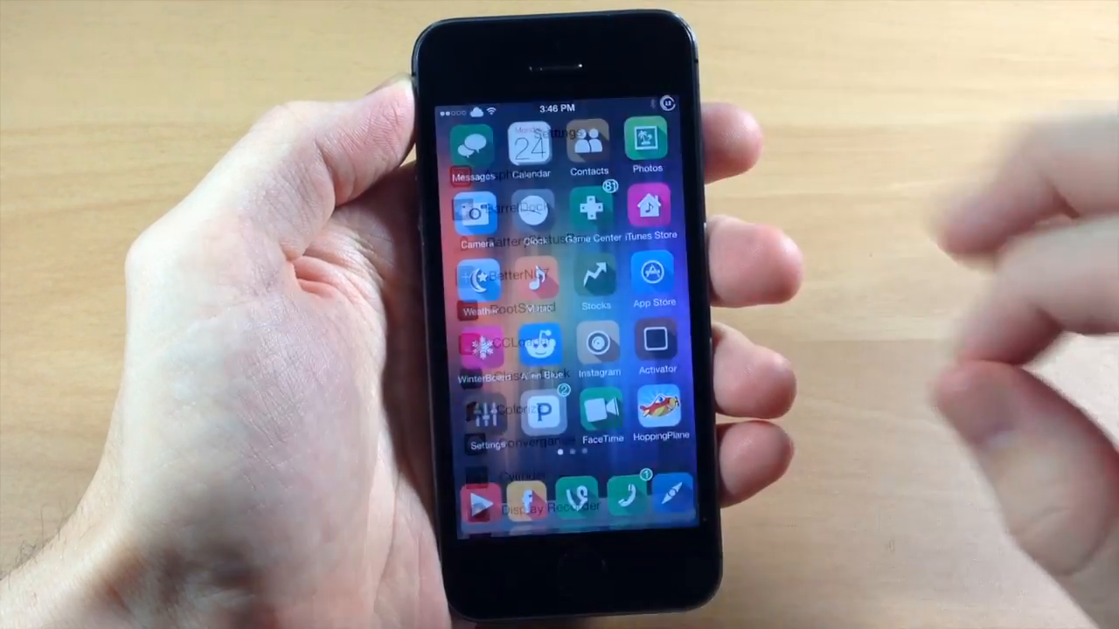
Open Settings from the home screen to reach the tweak list with BarrelDock.
click(532, 144)
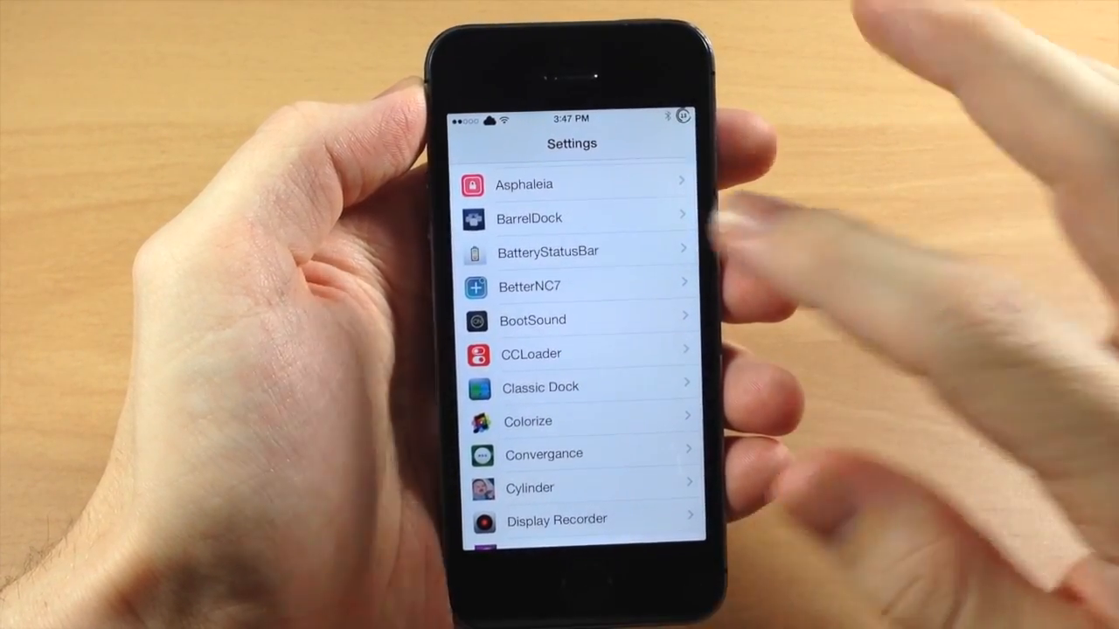
click(529, 217)
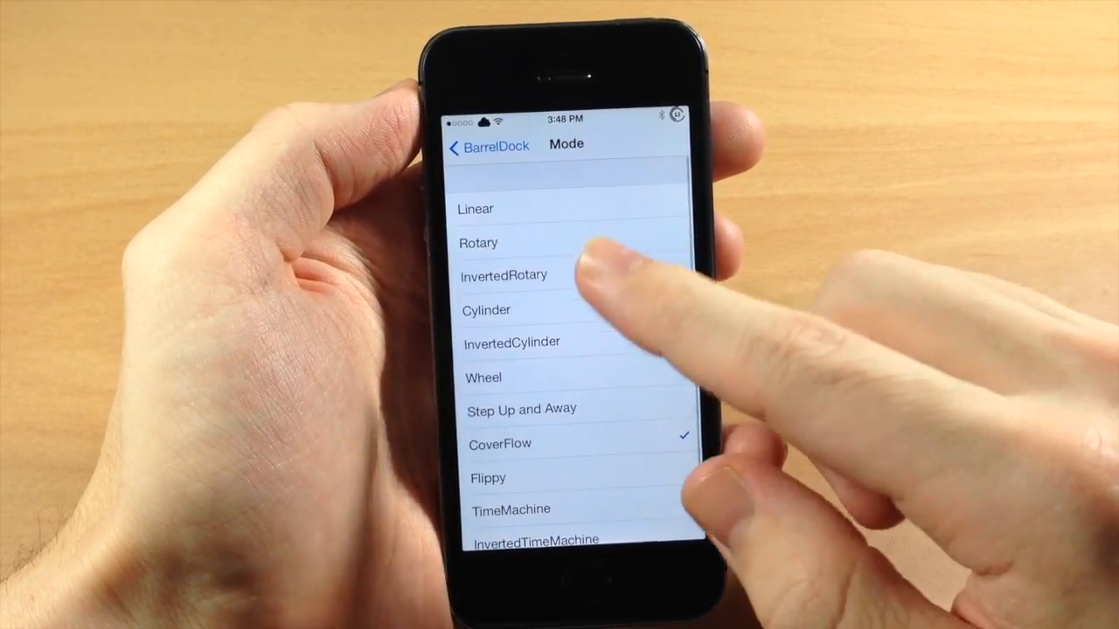
Return to BarrelDock's main page showing icon spacing 1.84, scroll speed 1.00 and perspective 0.70.
click(476, 208)
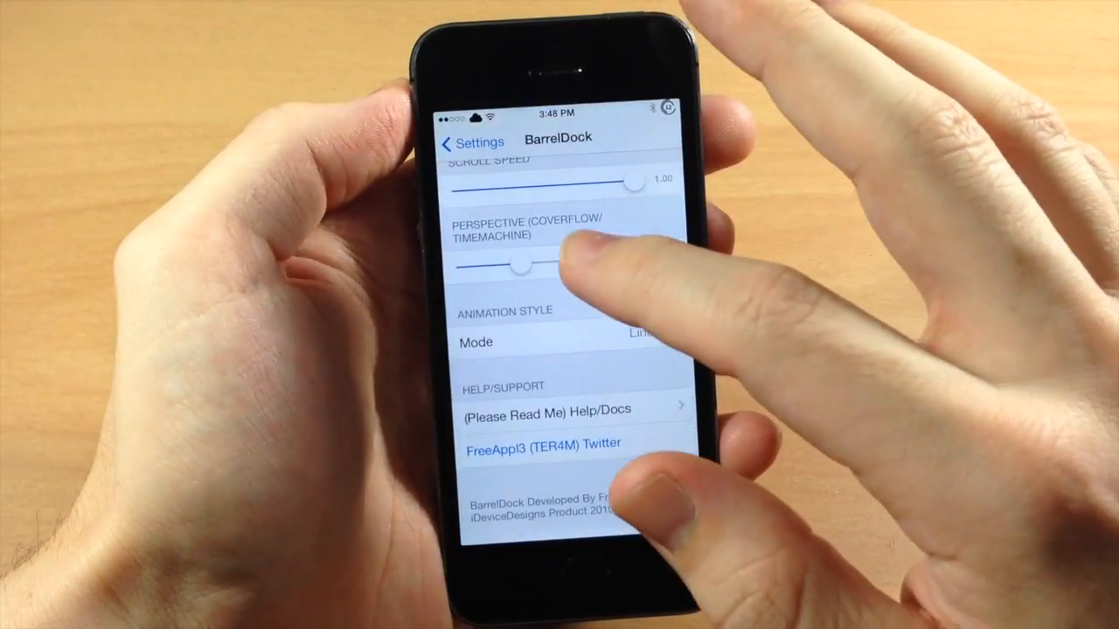
scroll(down, 3)
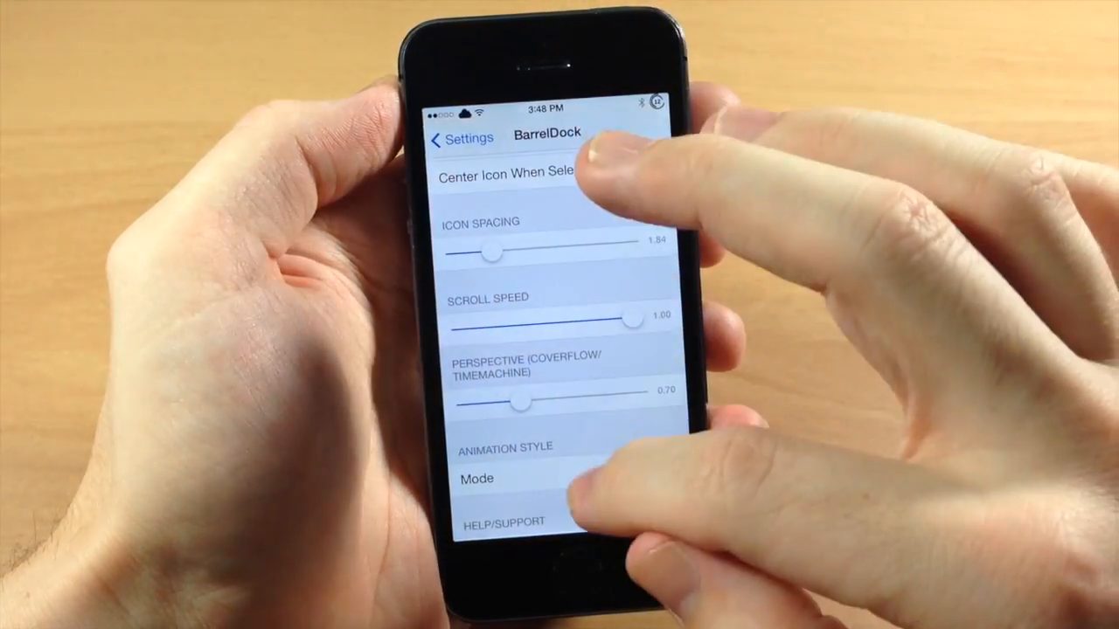
Change the Animation Style mode from CoverFlow to Flippy.
click(477, 478)
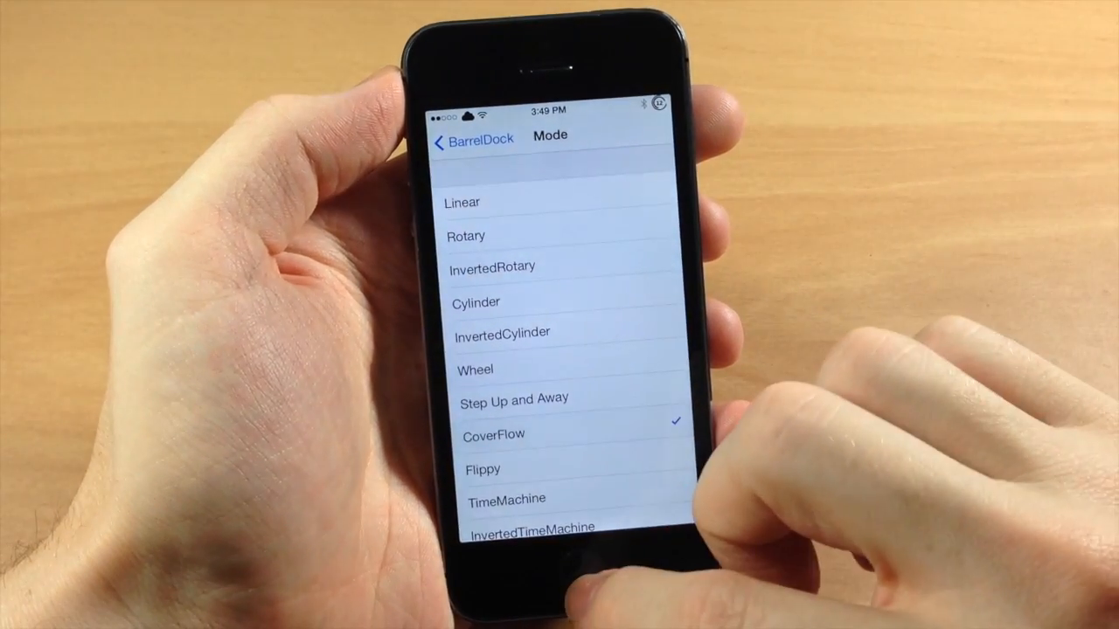
click(479, 465)
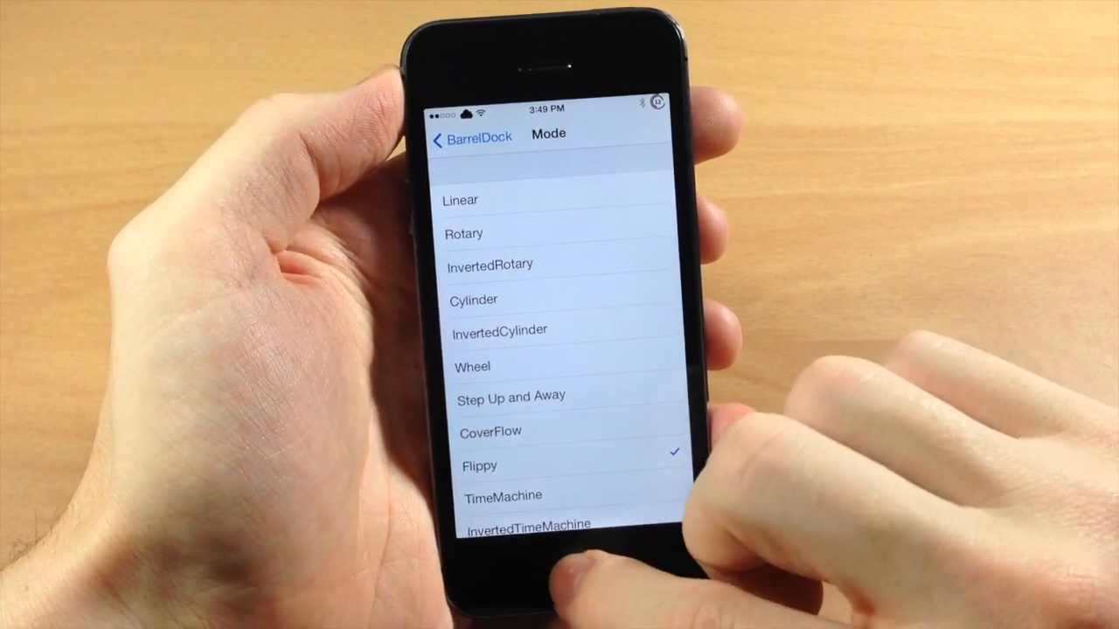